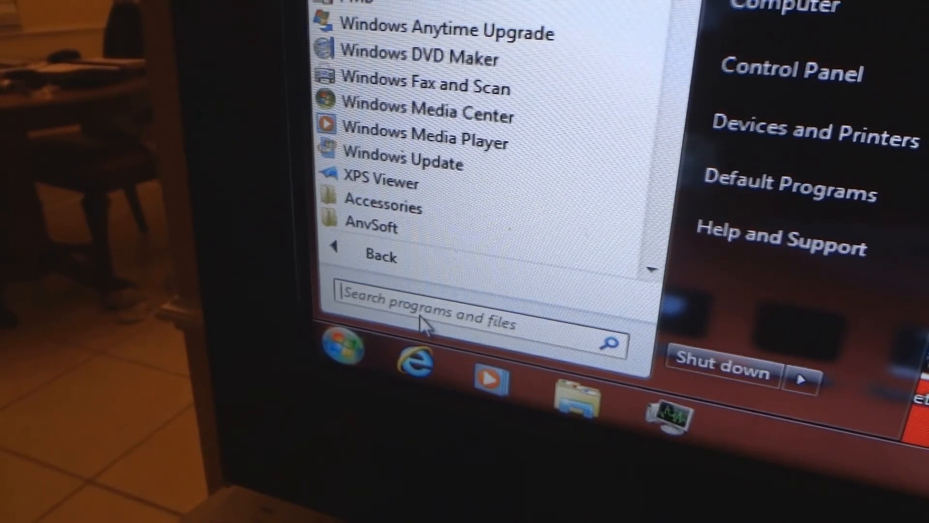
Step: Search for 'regedit' in the Start Menu and launch Registry Editor
type("reged")
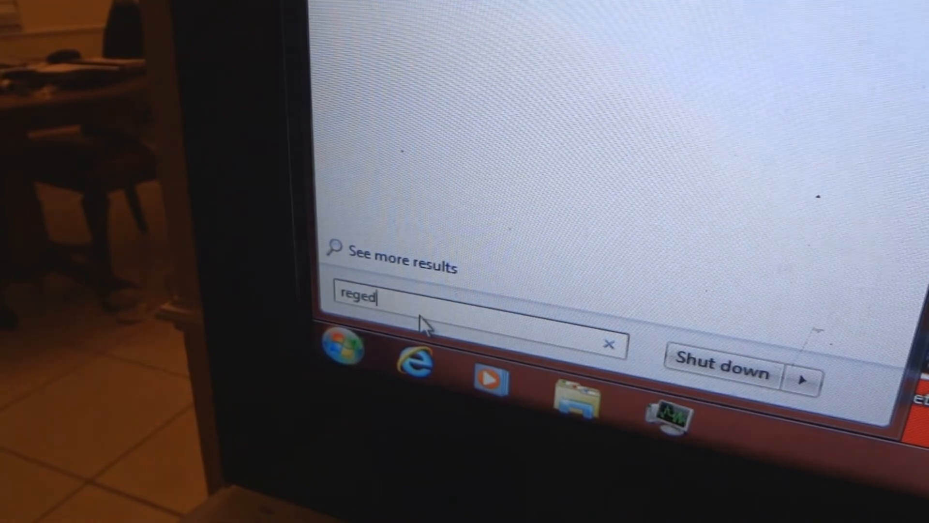
type("it")
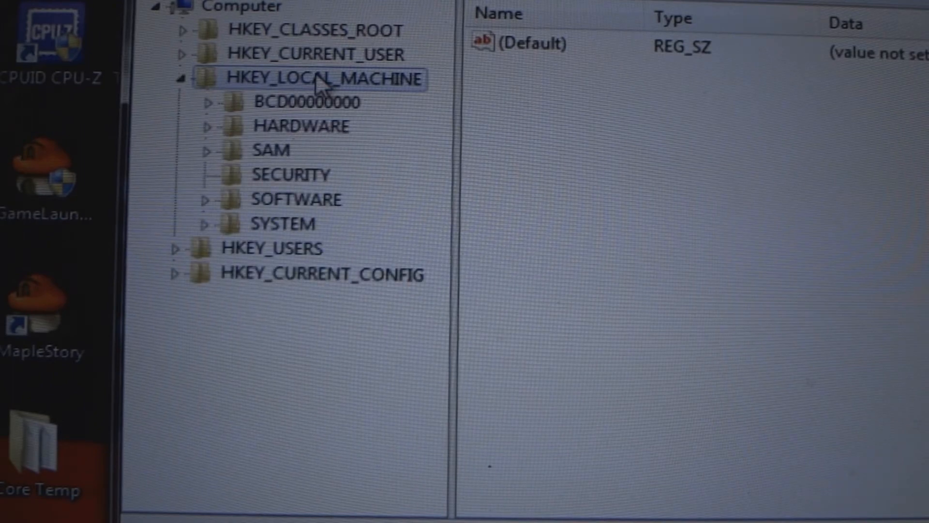
mouse_move(293, 204)
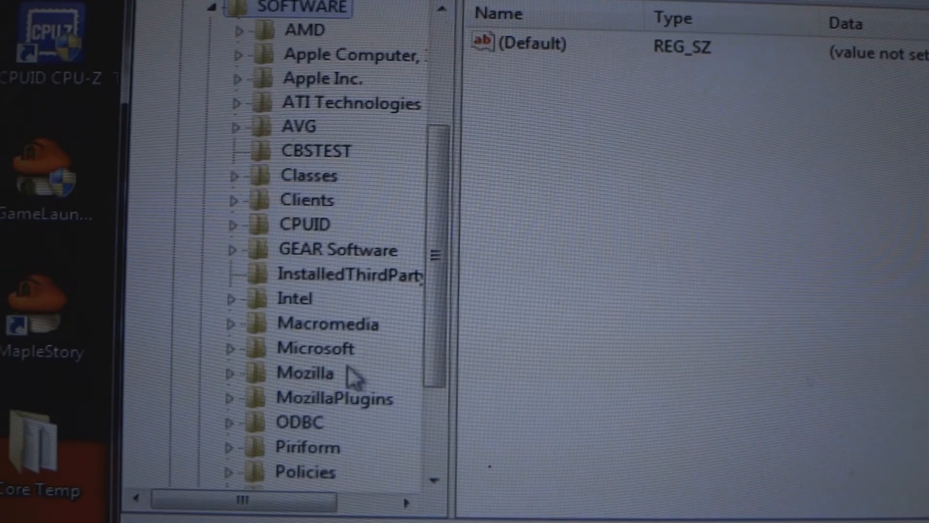
Step: Scroll the tree under HKEY_LOCAL_MACHINE\SOFTWARE\Microsoft down to the Windows NT key
scroll("down", 3)
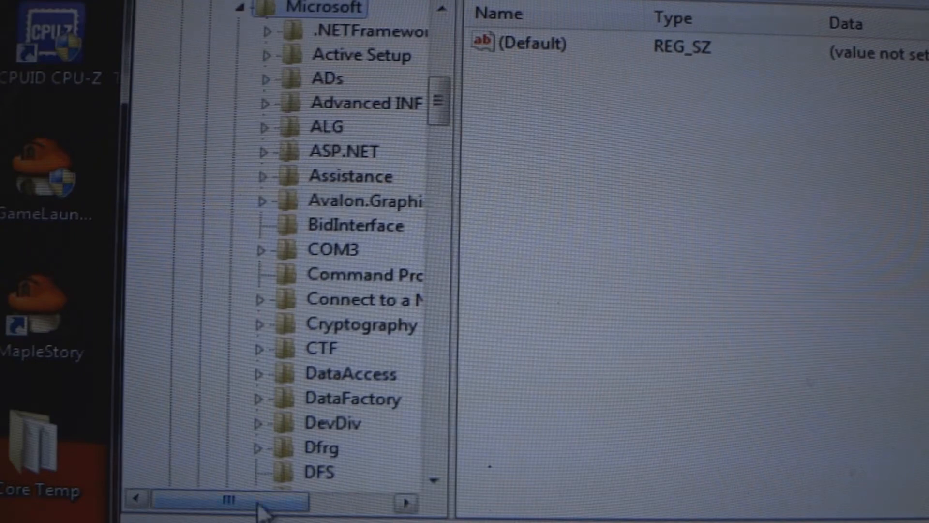
scroll("left", 3)
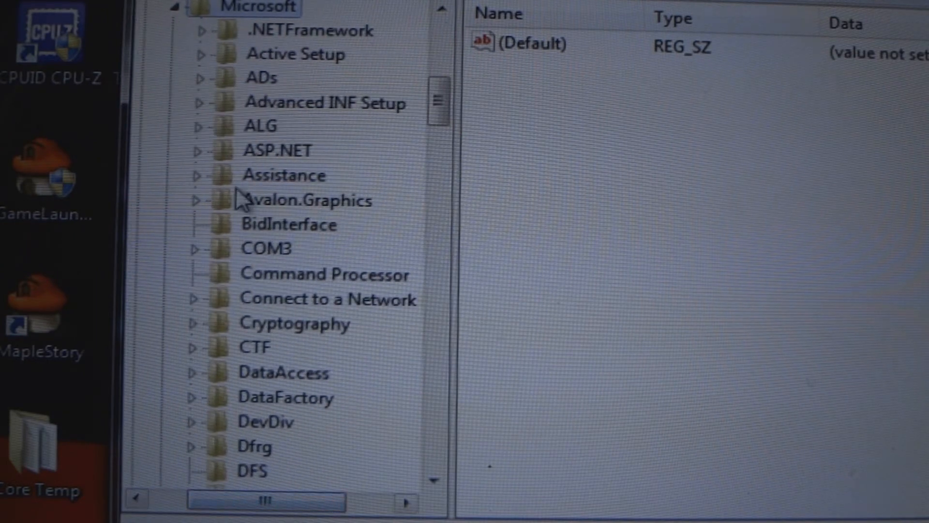
scroll("down", 3)
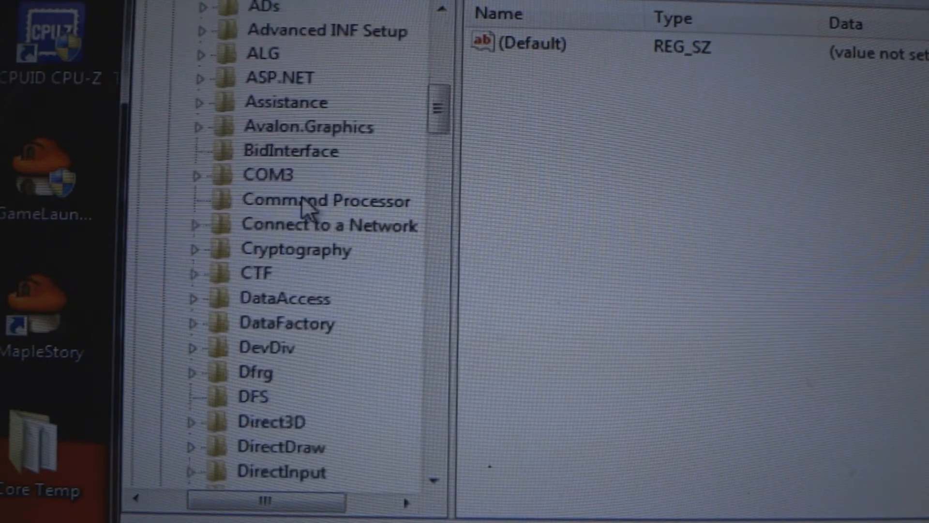
scroll("down", 3)
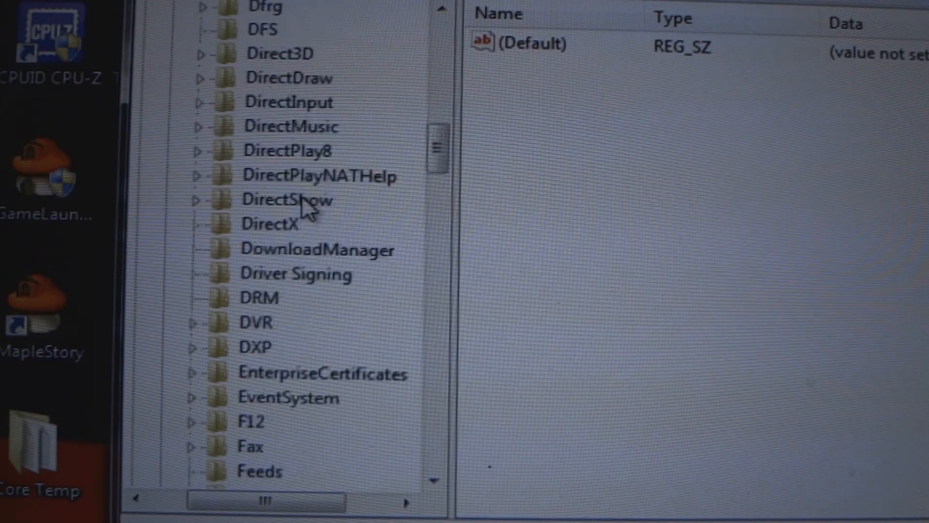
scroll("down", 3)
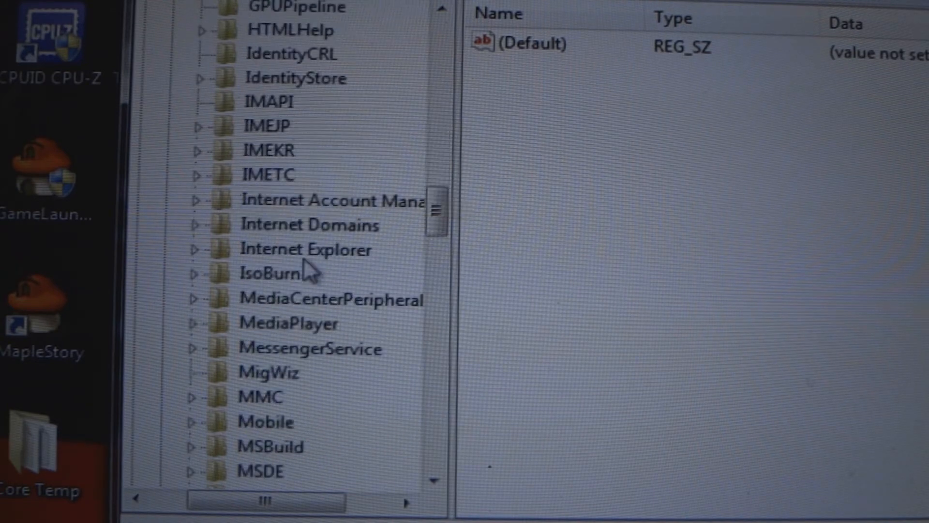
scroll("down", 3)
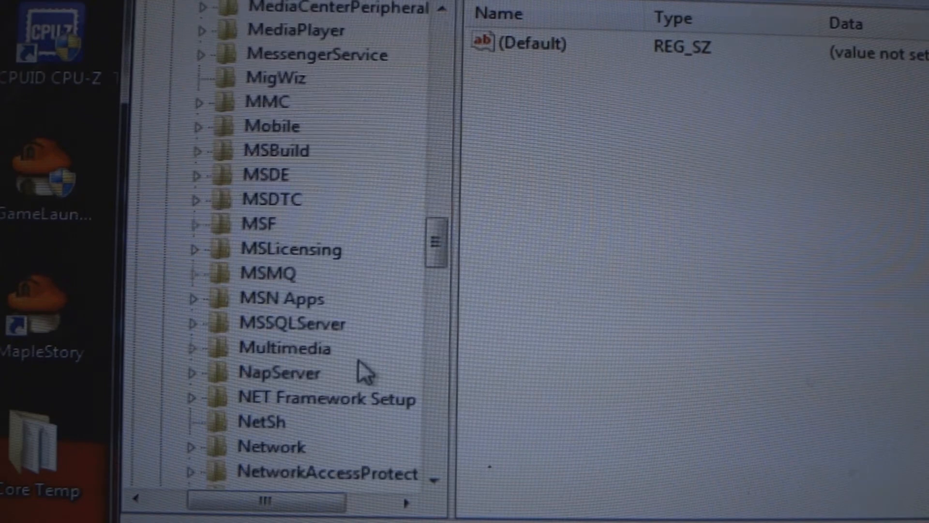
scroll("down", 3)
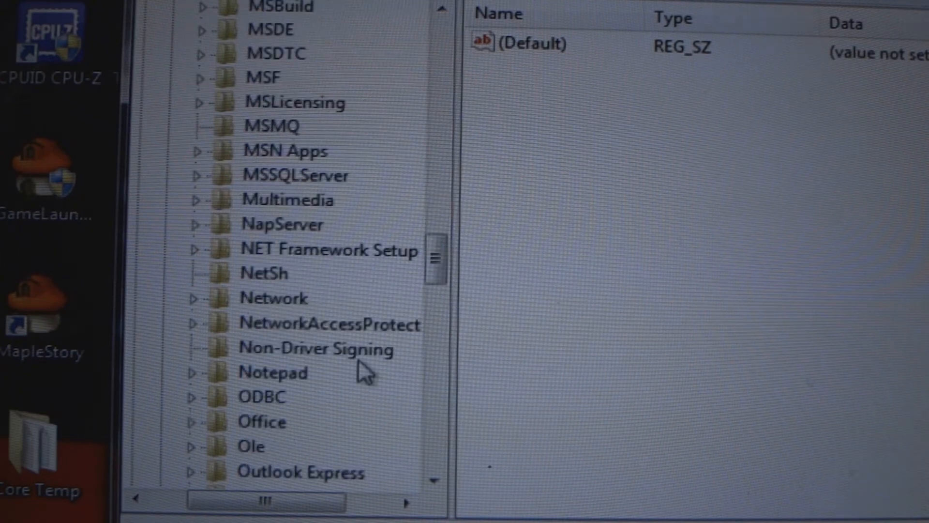
scroll("down", 3)
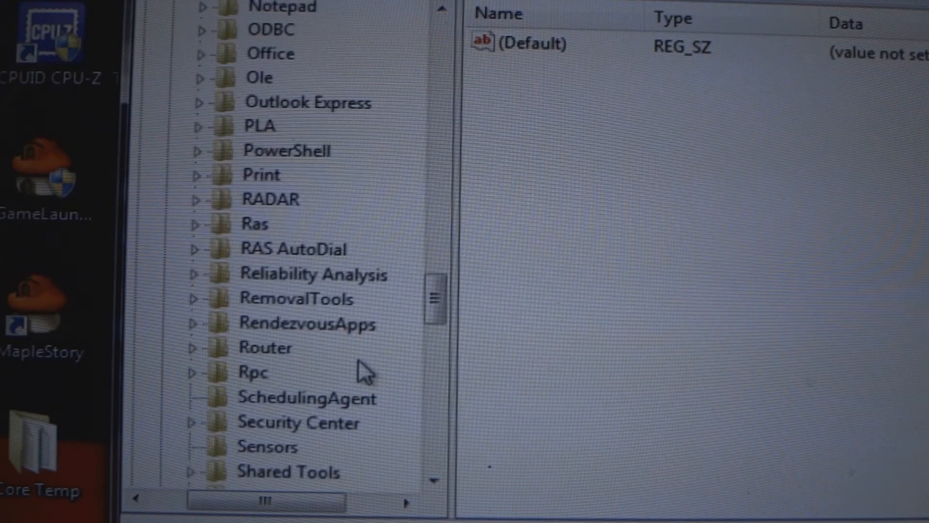
scroll("down", 3)
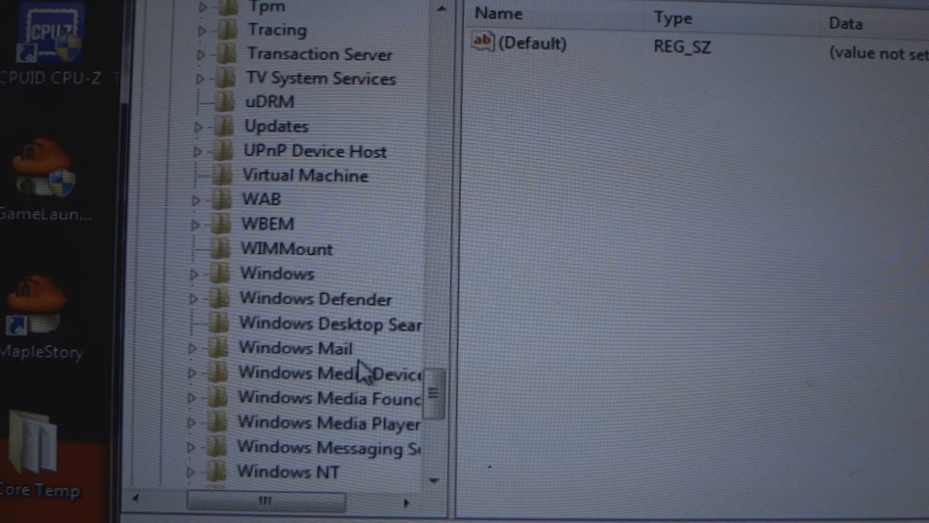
scroll("down", 3)
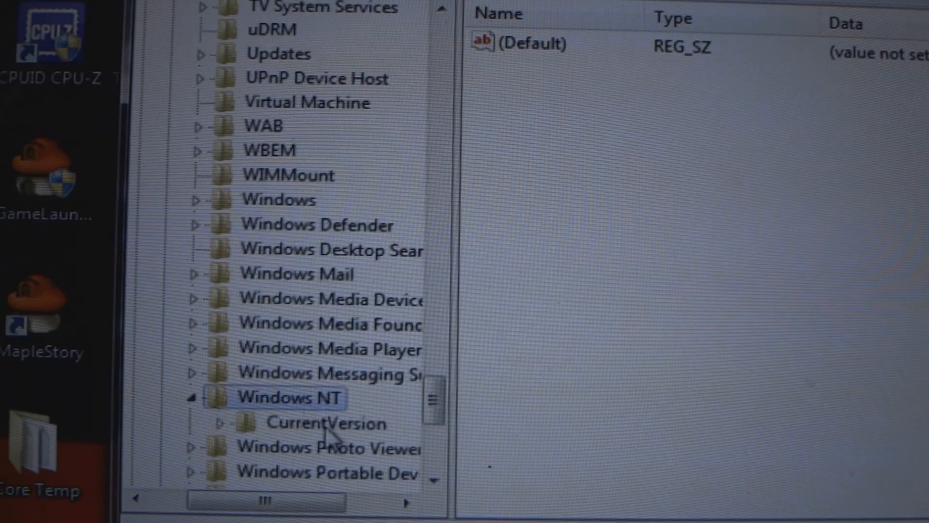
Step: Select CurrentVersion and scroll its subkeys down to ProfileList
left_click(326, 423)
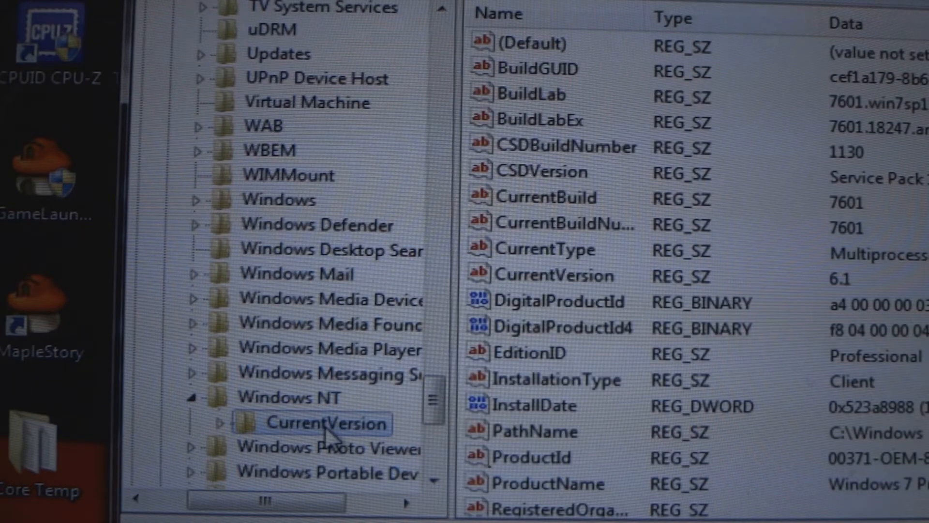
scroll("down", 3)
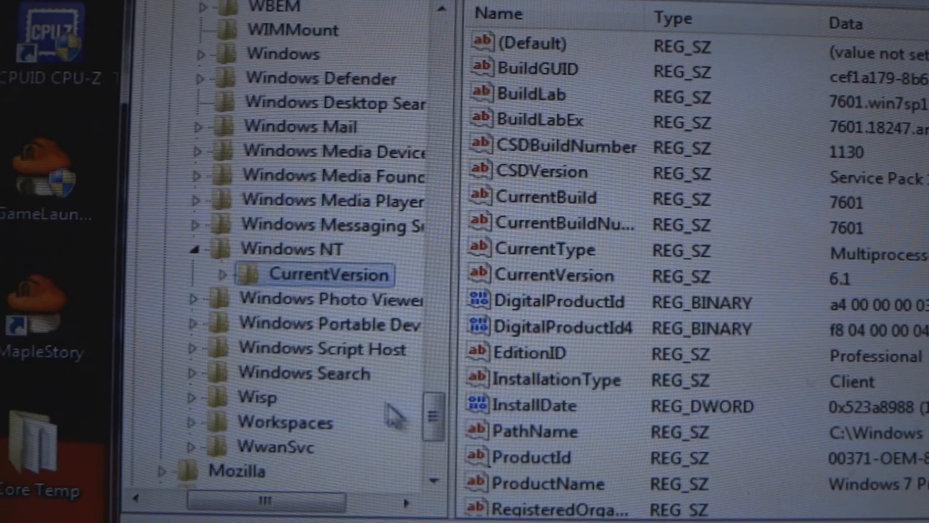
mouse_move(294, 290)
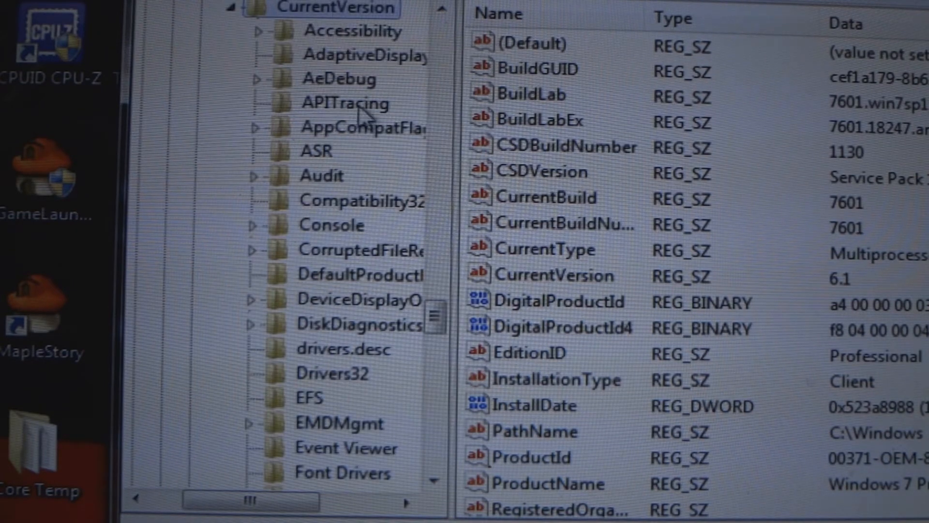
scroll("down", 3)
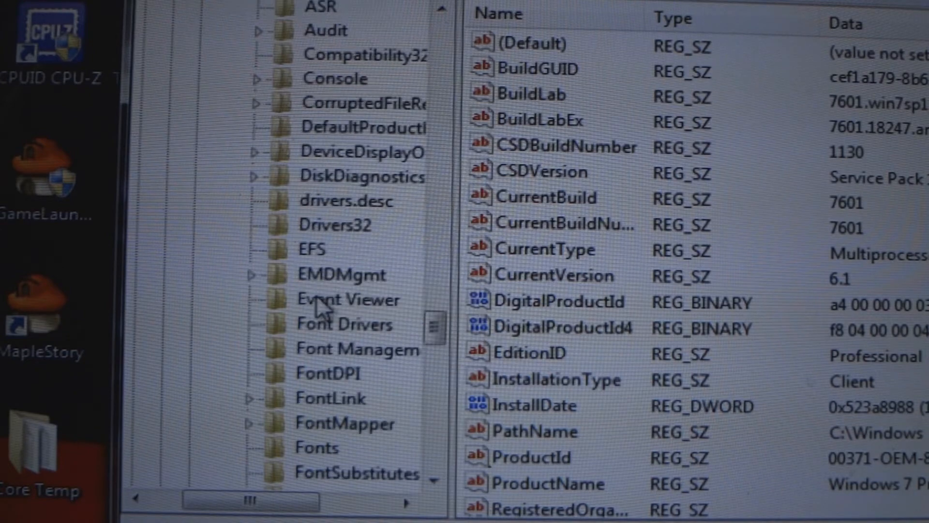
scroll("down", 3)
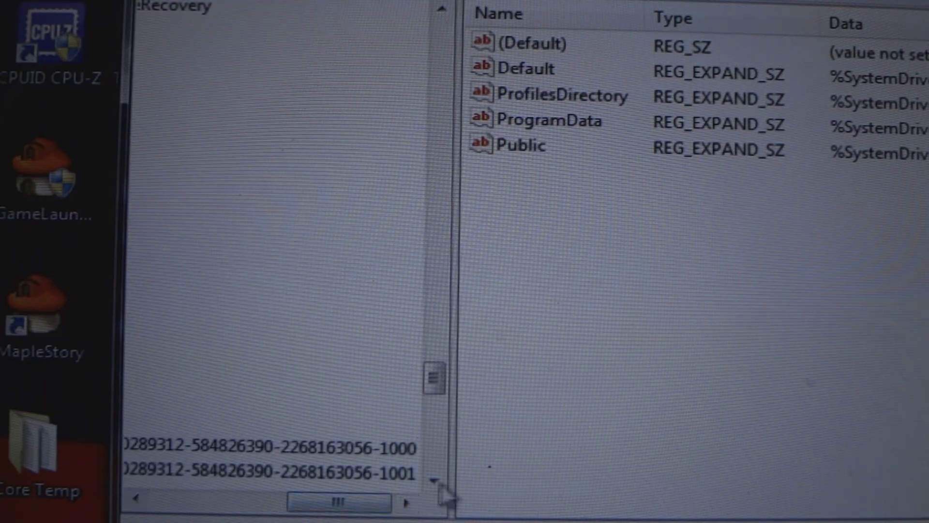
scroll("down", 3)
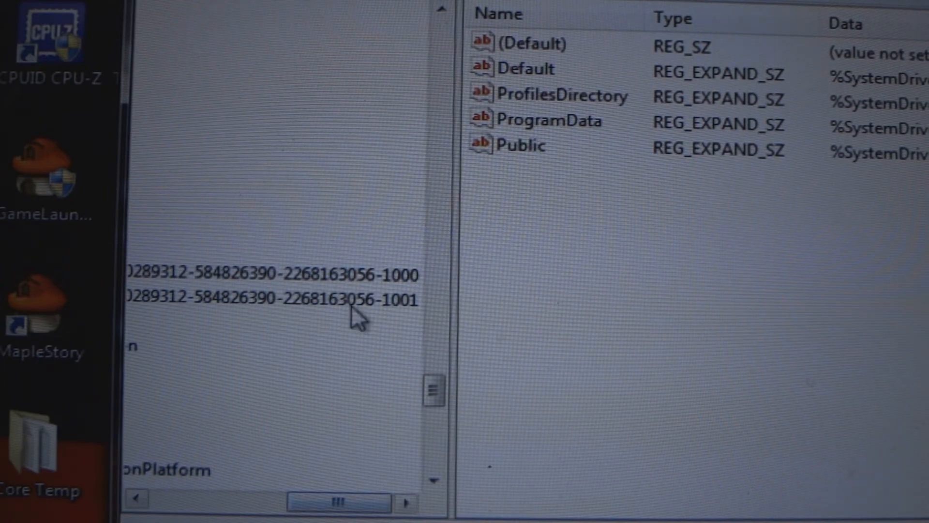
Step: Inspect the -1001 and -1000 profile subkeys, then rename the -1000 key with a .bak suffix
left_click(267, 299)
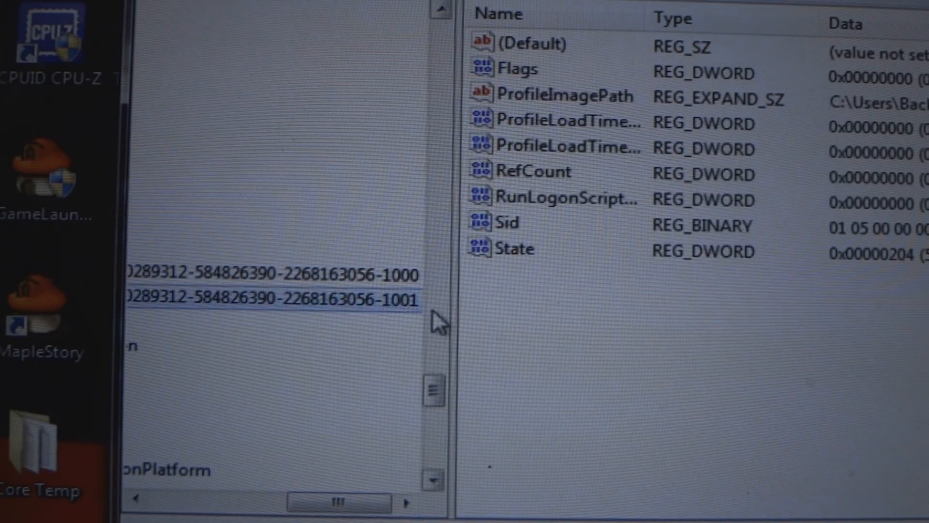
mouse_move(421, 323)
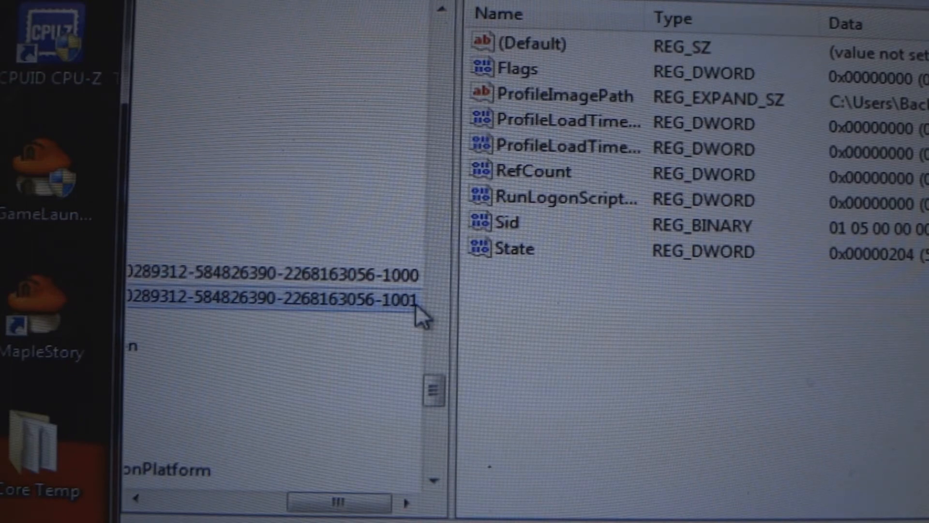
mouse_move(415, 279)
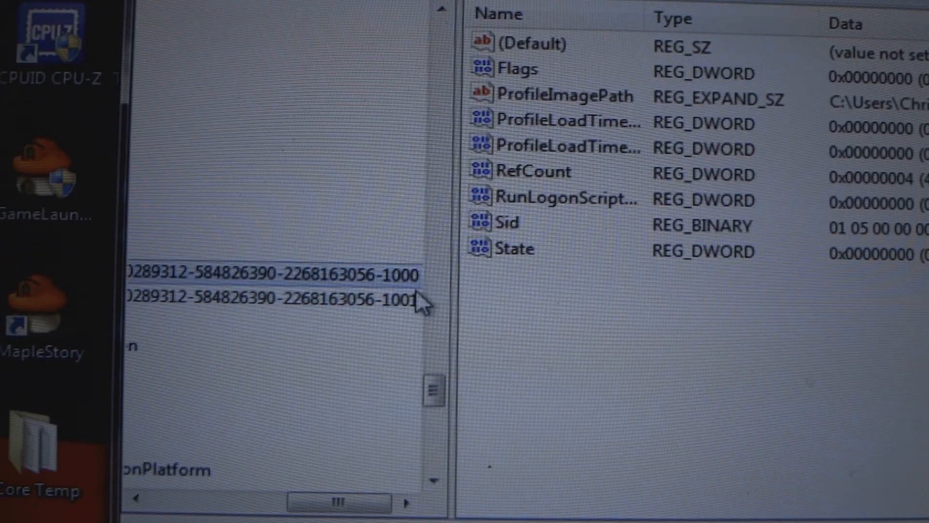
left_click(267, 298)
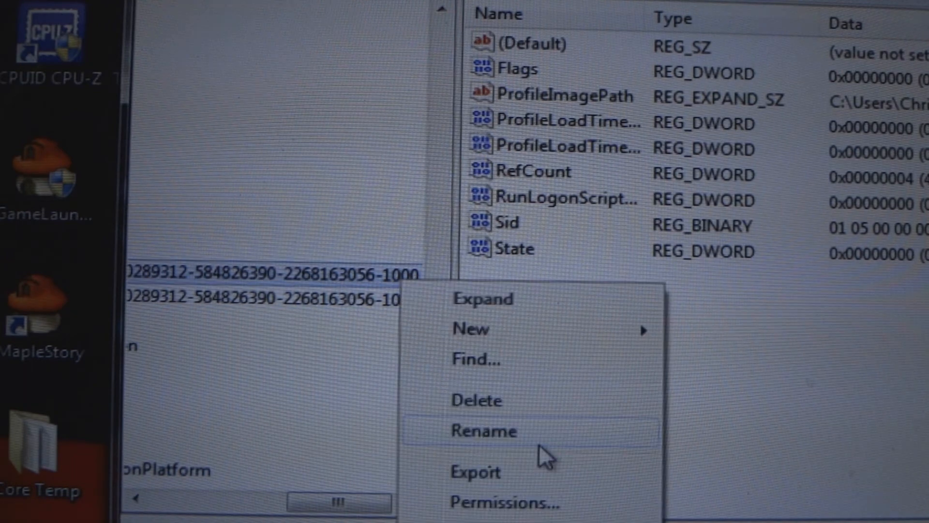
left_click(483, 431)
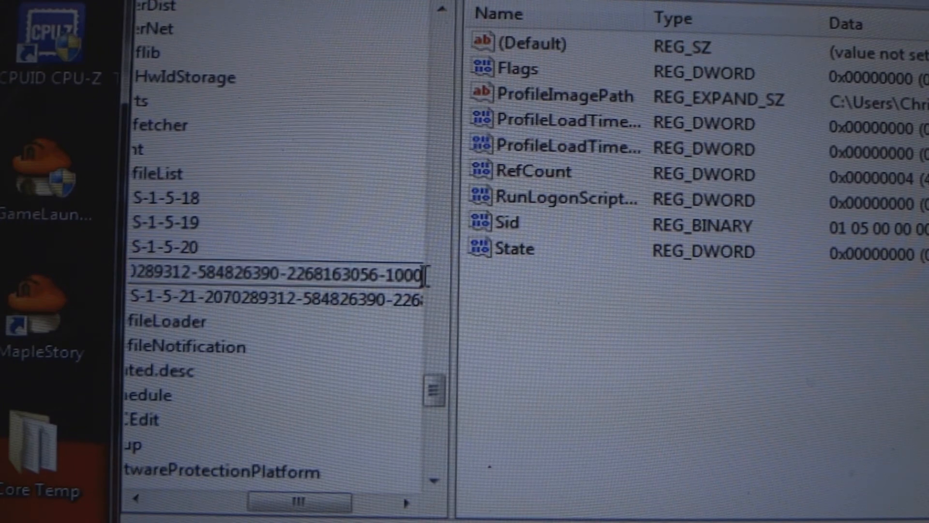
type(".ba")
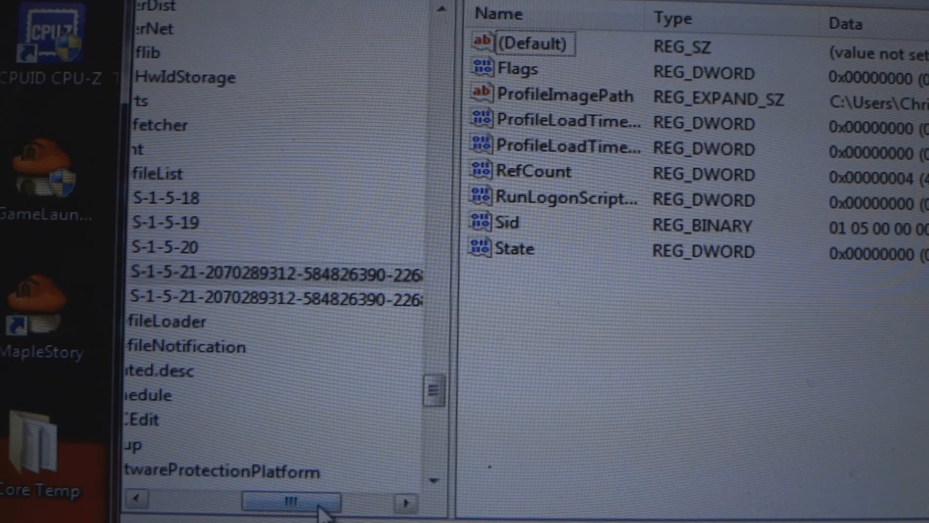
Step: Change the renamed key's RefCount DWORD value from 4 to 0
scroll("right", 3)
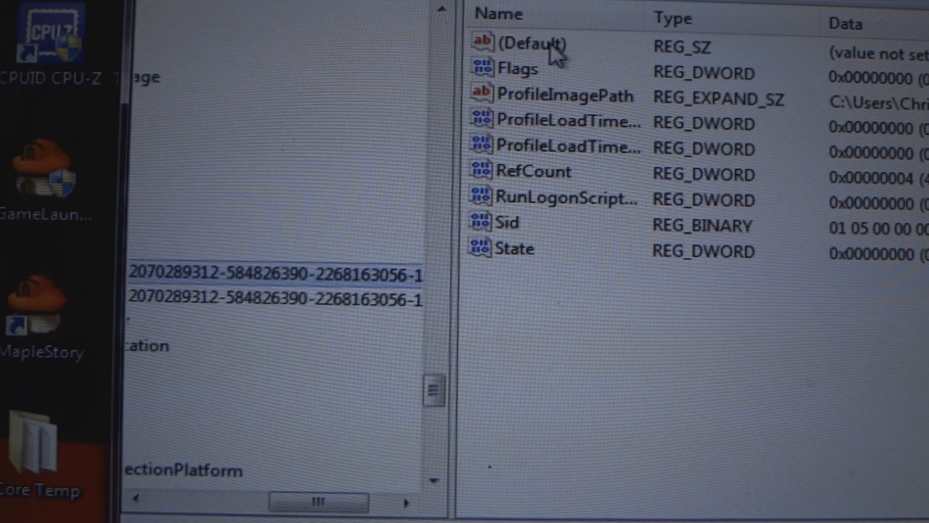
mouse_move(542, 183)
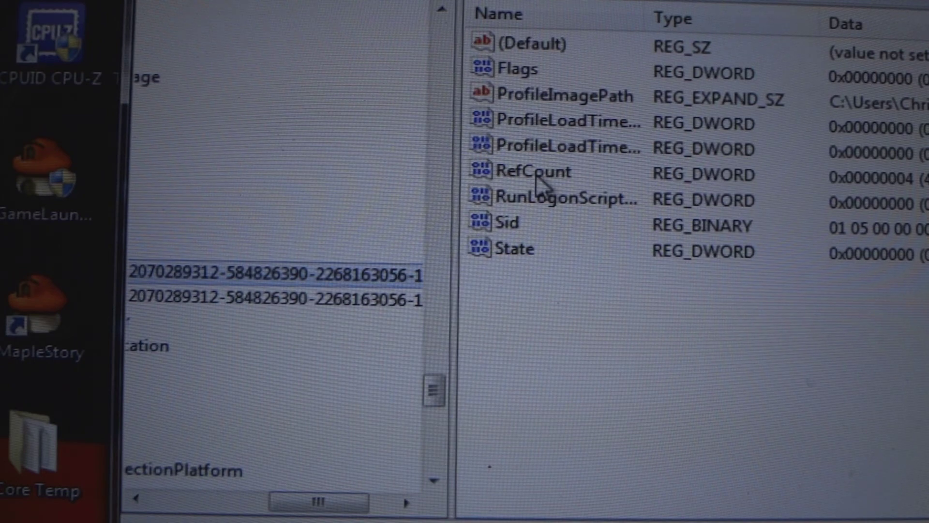
double_click(532, 172)
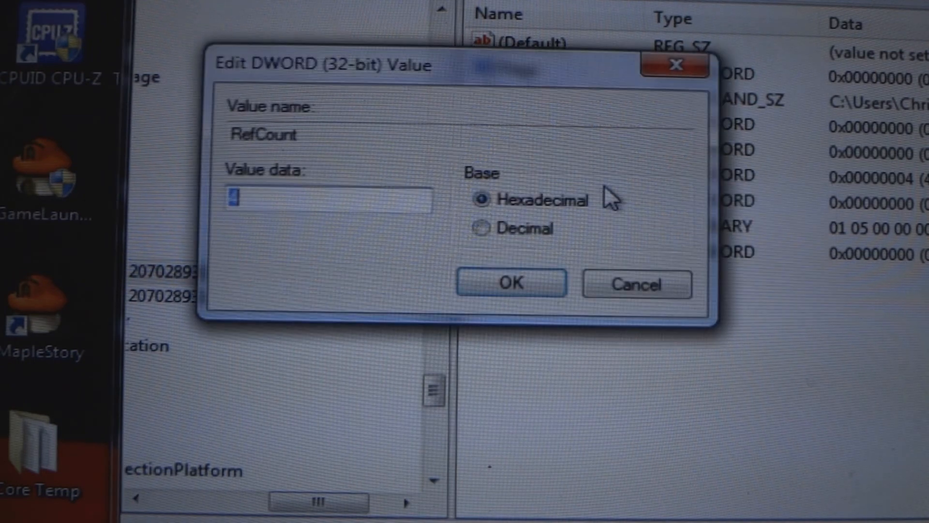
type("4")
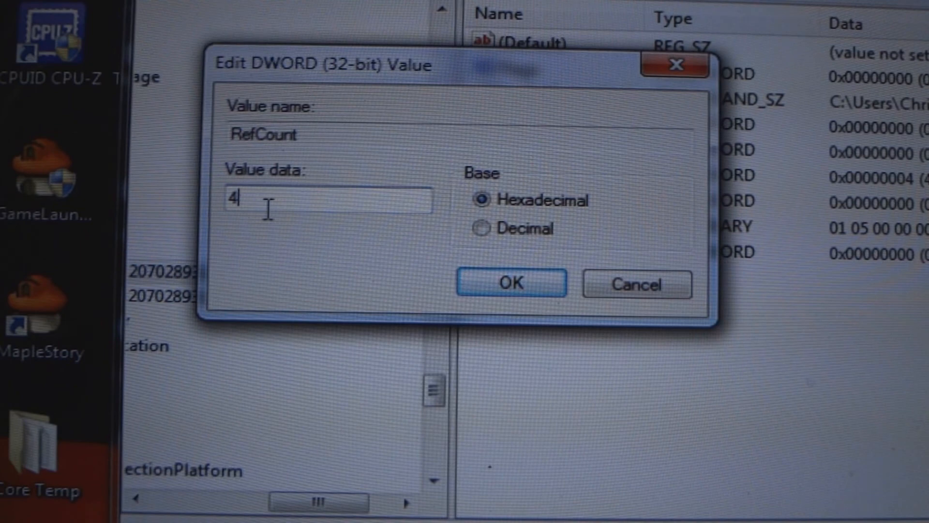
type("0")
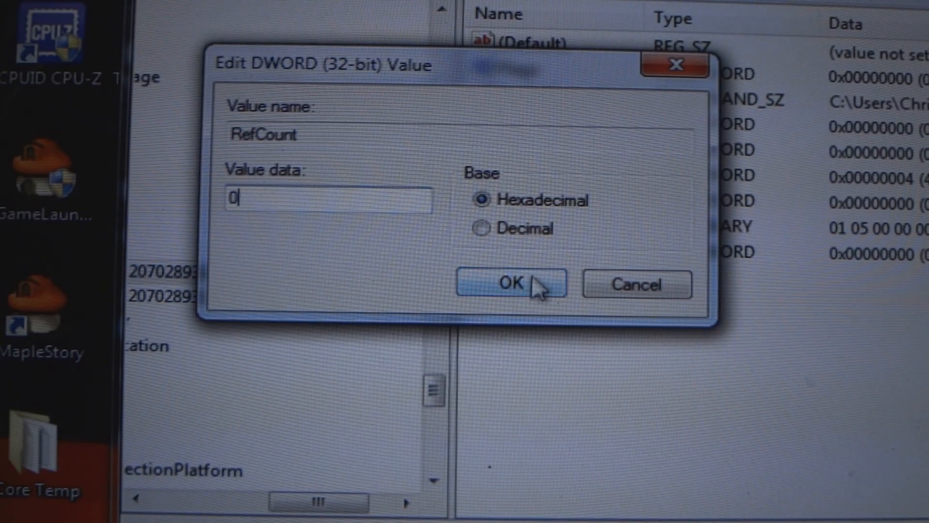
left_click(511, 283)
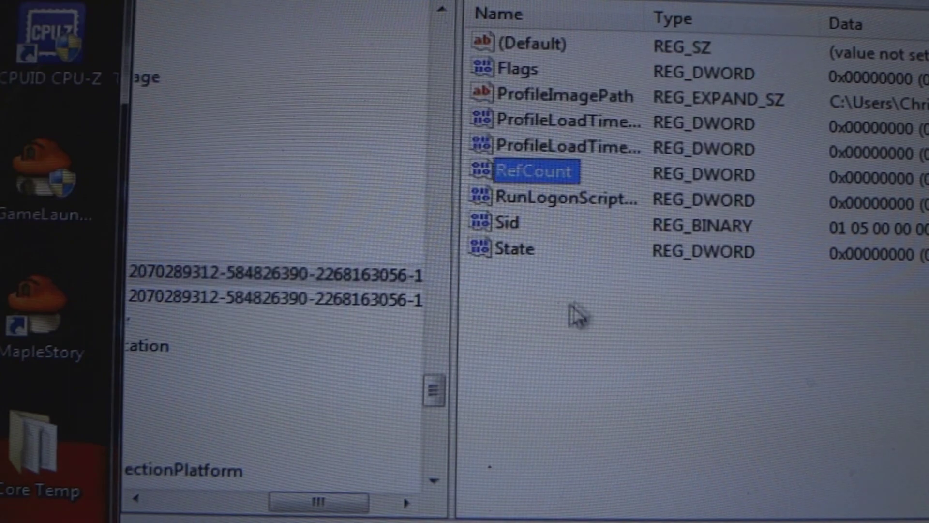
mouse_move(527, 273)
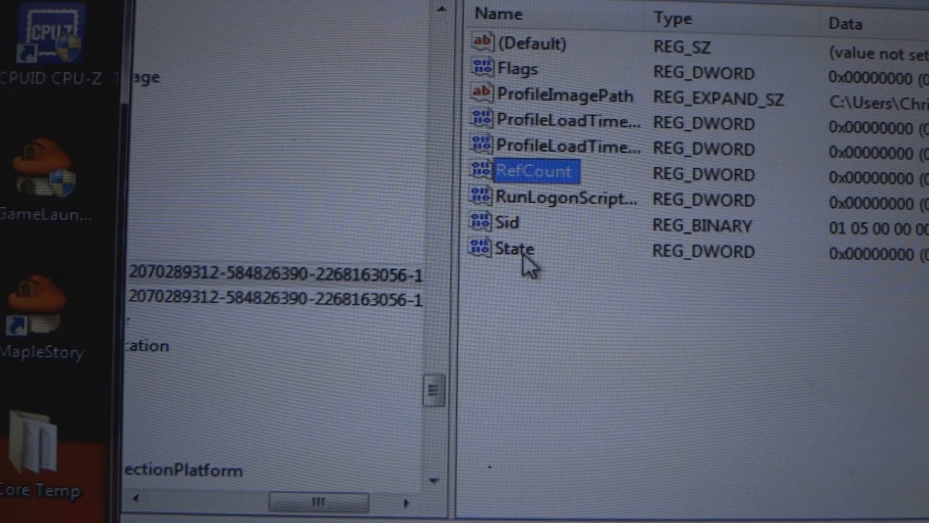
right_click(513, 250)
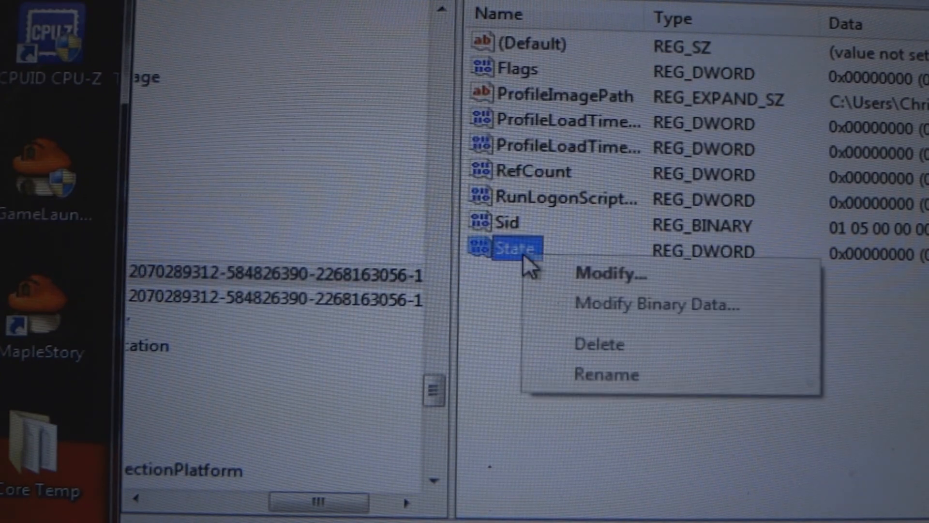
mouse_move(603, 289)
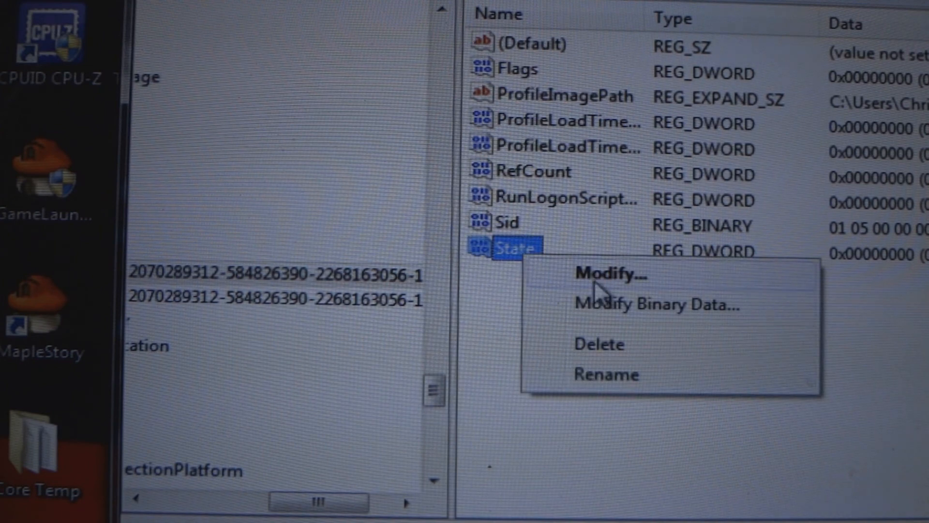
left_click(612, 274)
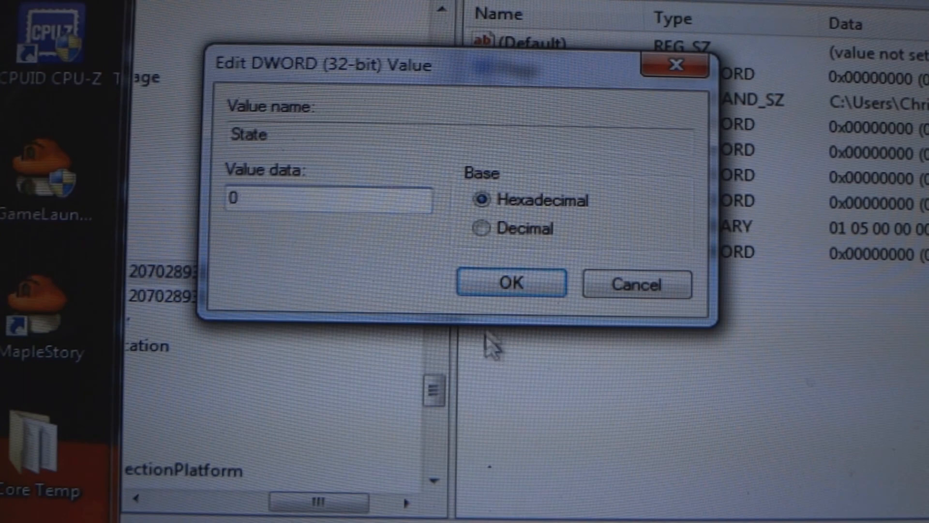
left_click(511, 282)
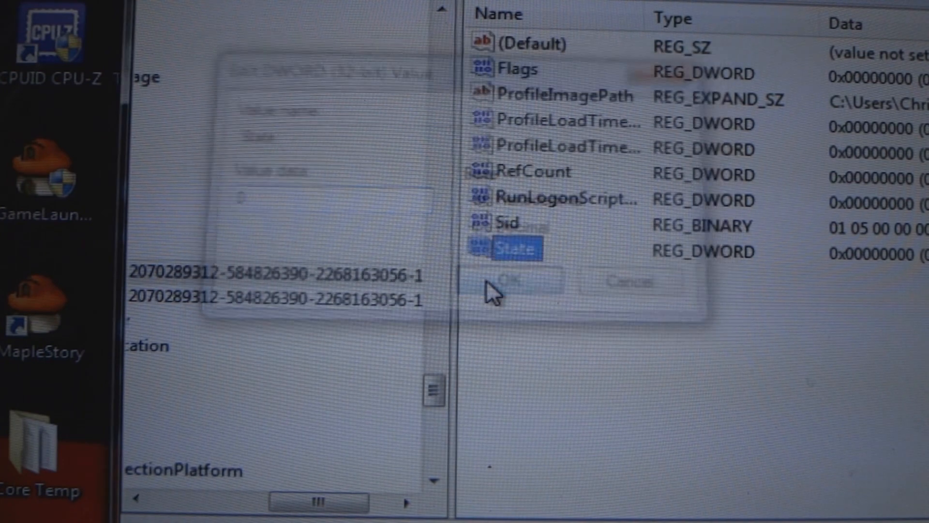
left_click(508, 279)
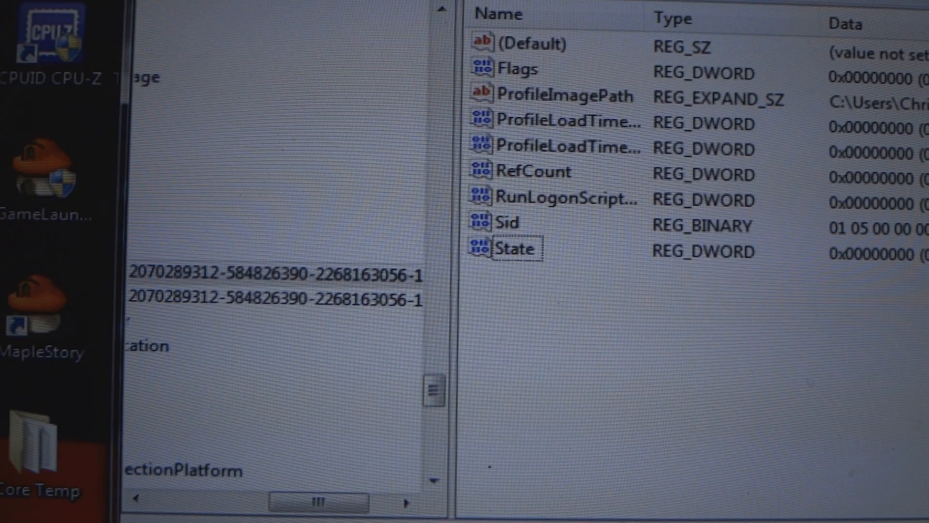